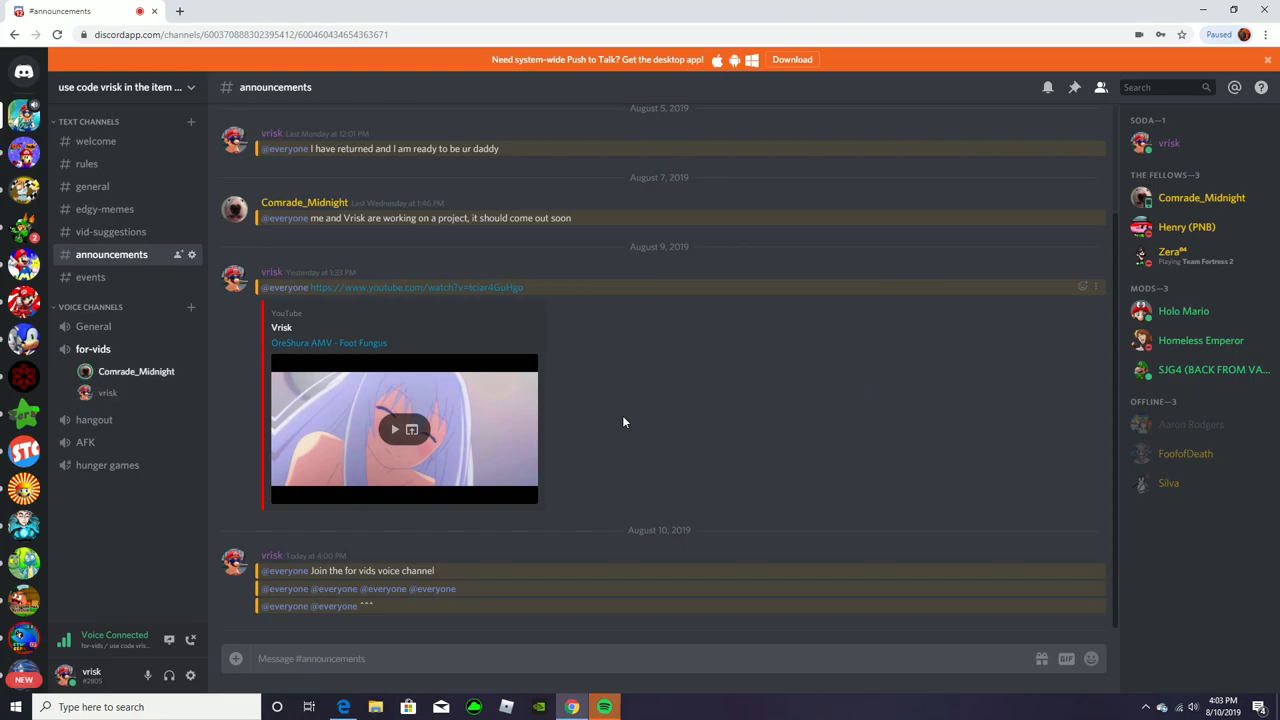
pyautogui.moveTo(436, 476)
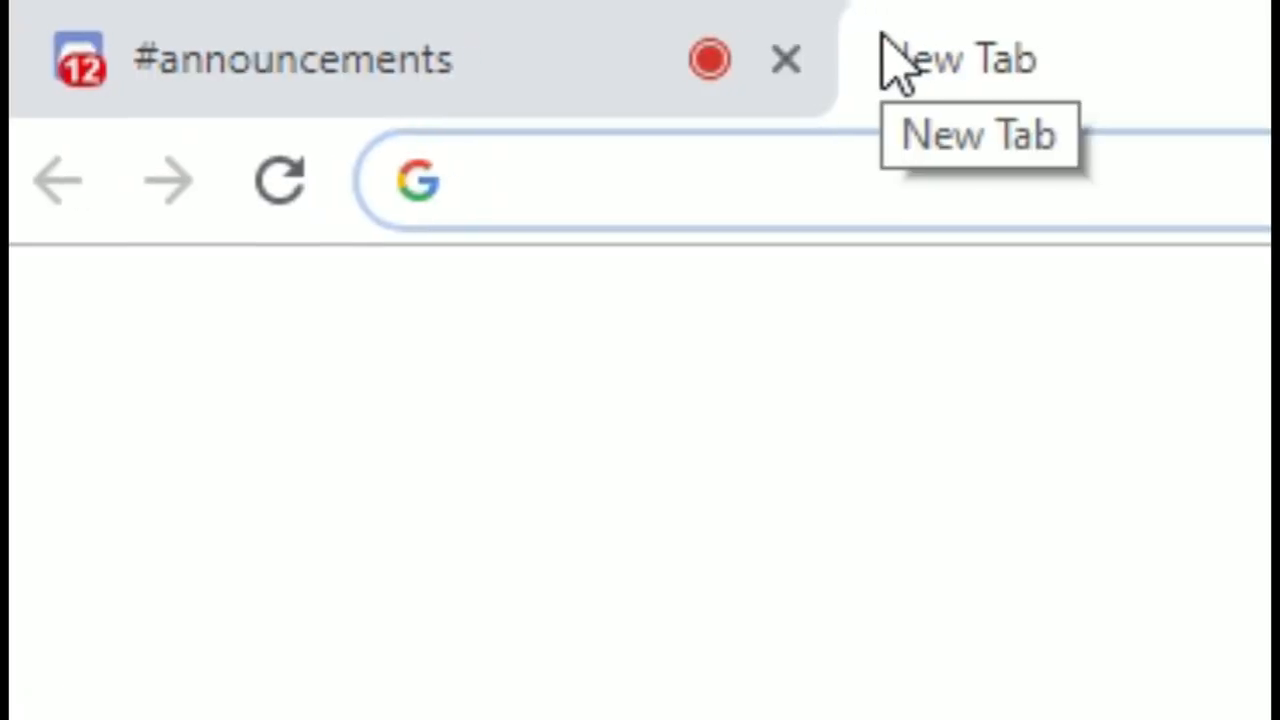
# Search Google for 'cursed images' in a new Chrome tab
pyautogui.write('cursed images')
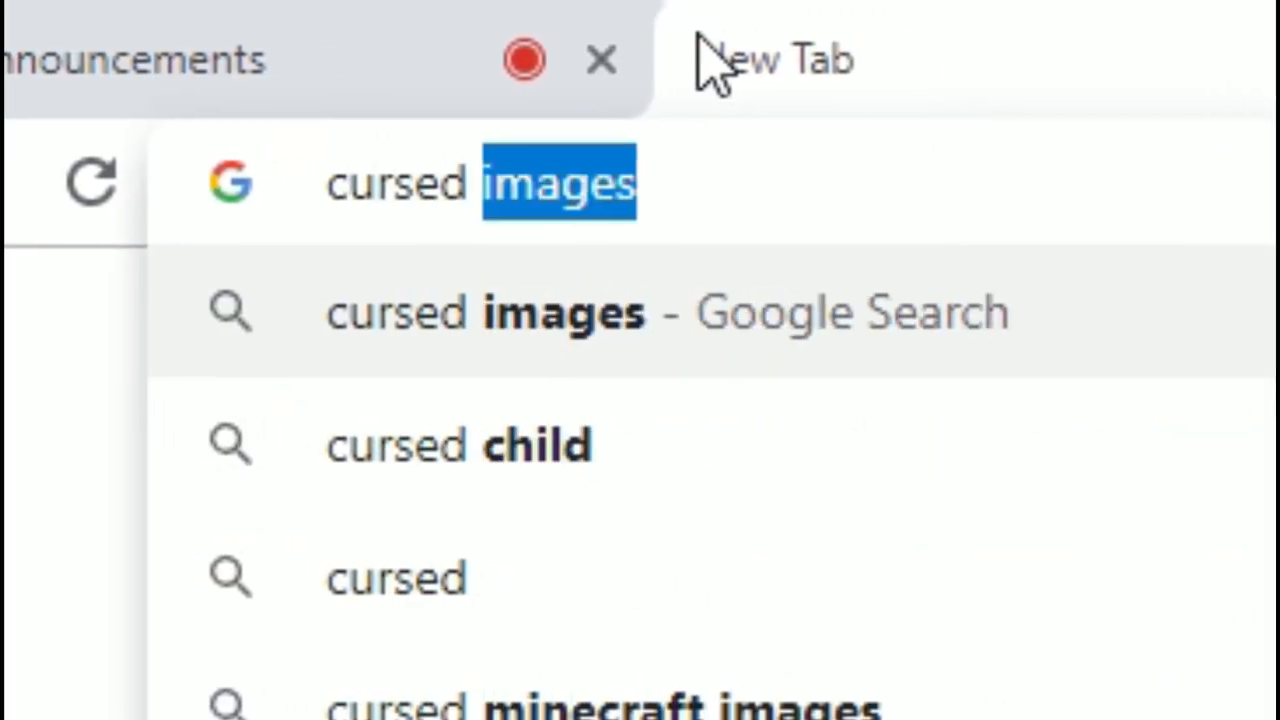
pyautogui.press('Return')
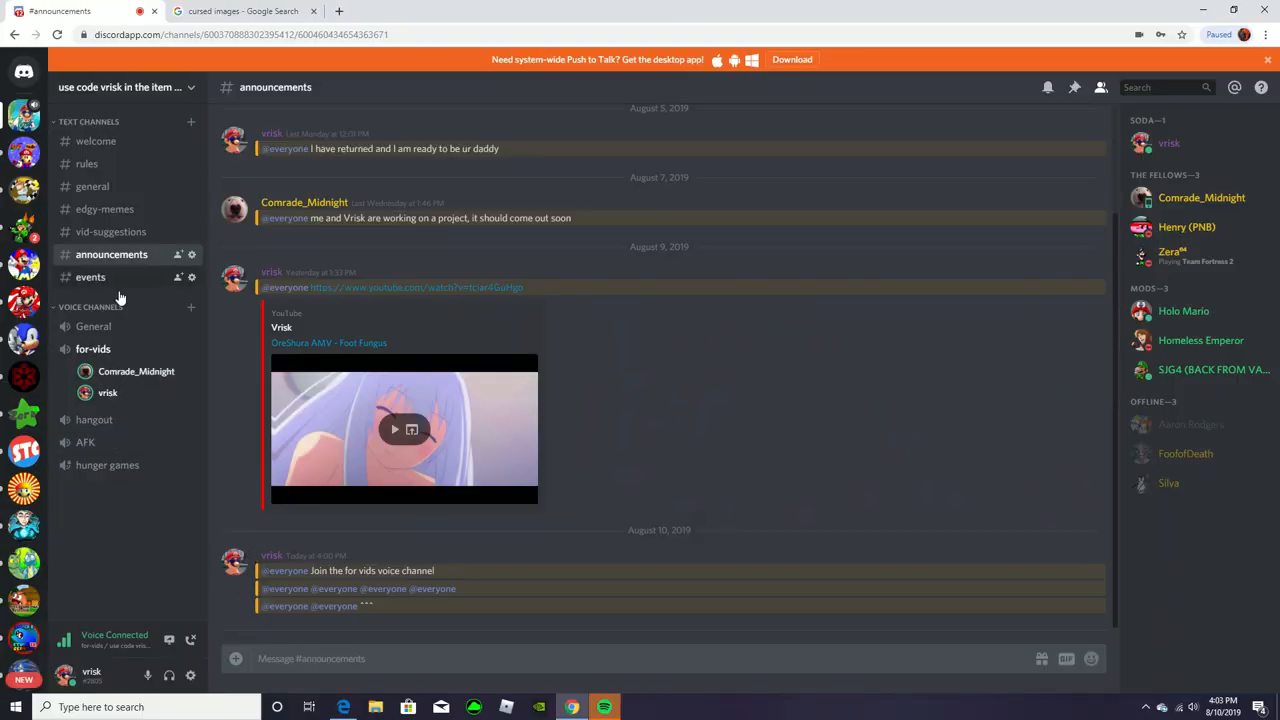
# Create a text channel named cursed-images and switch into it
pyautogui.click(192, 122)
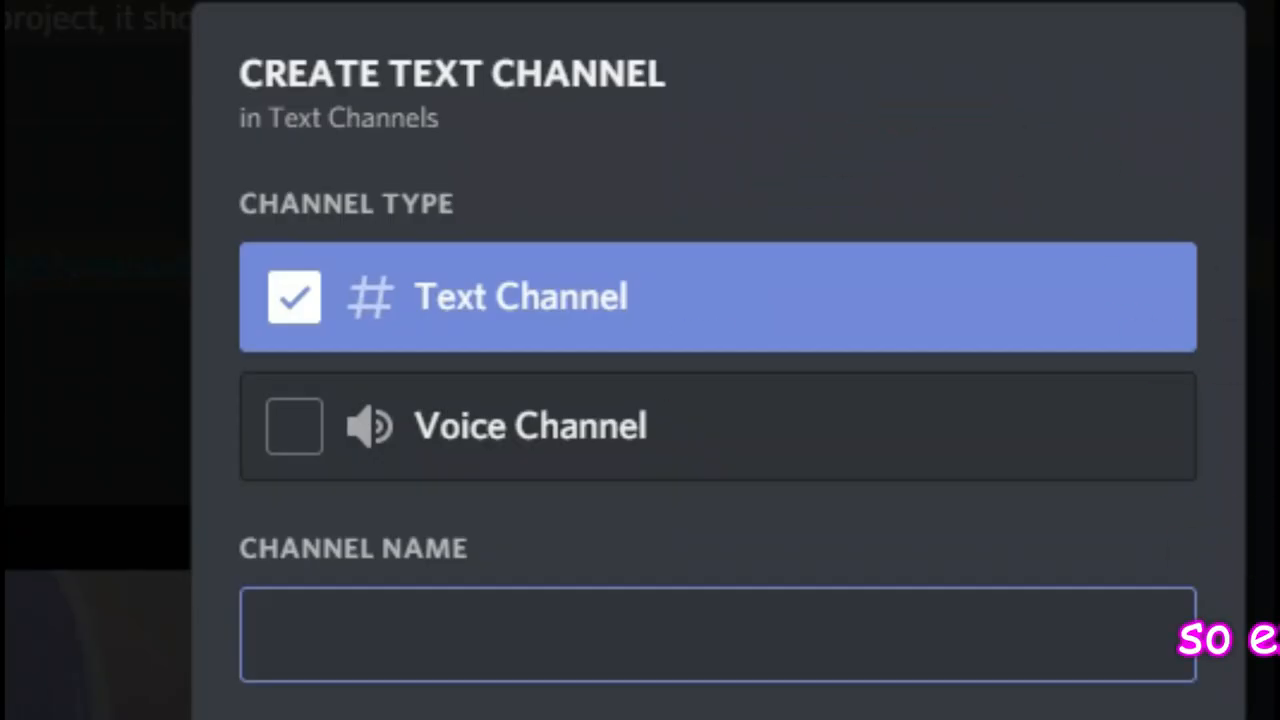
pyautogui.write('cursed-im')
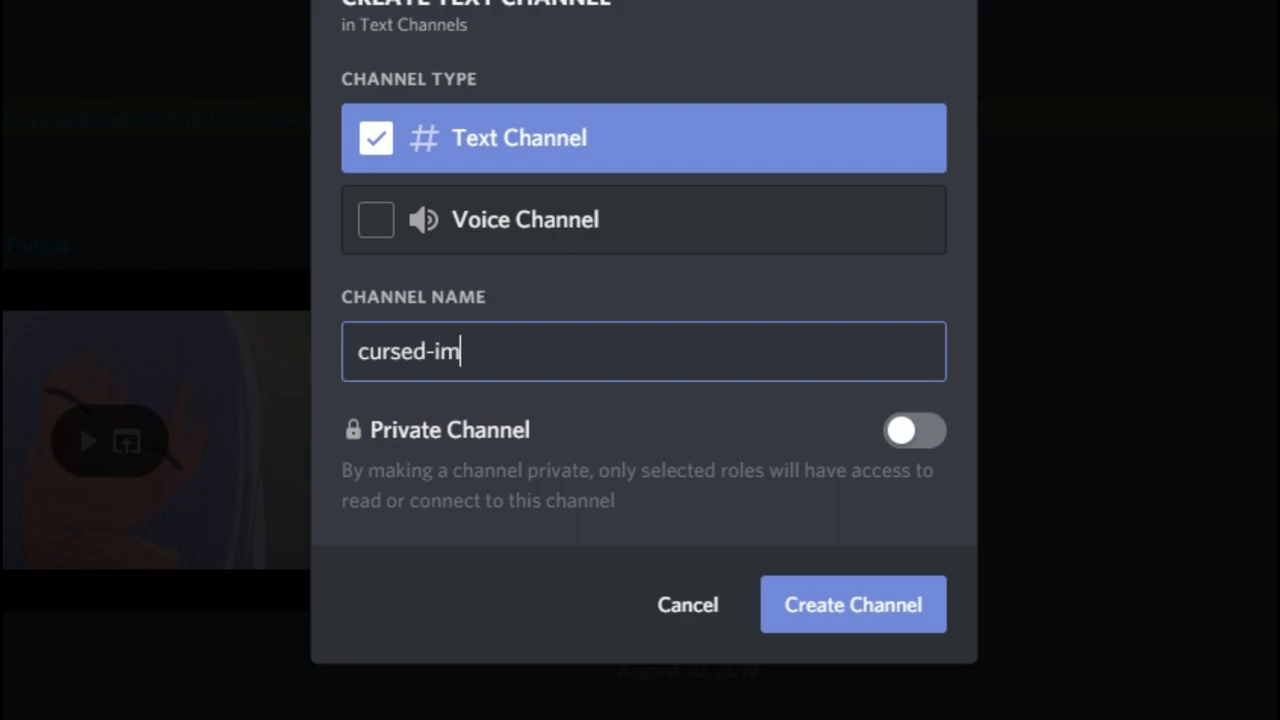
pyautogui.click(852, 604)
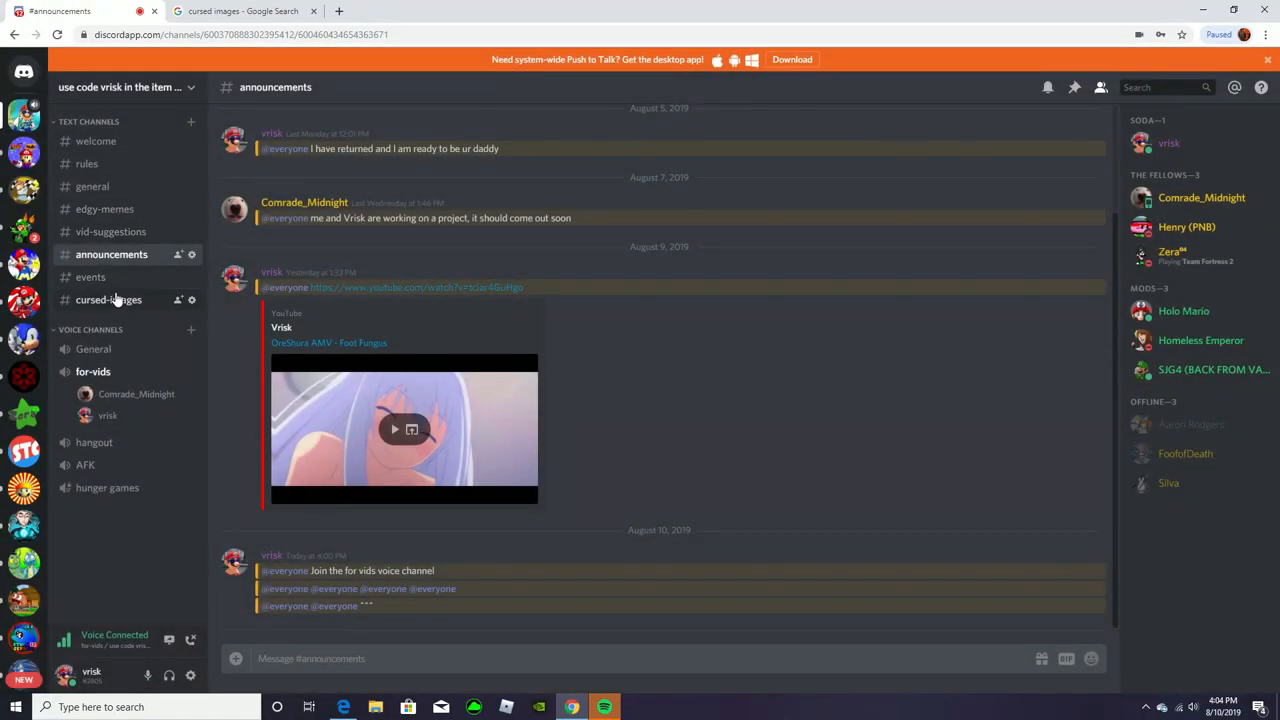
pyautogui.click(108, 300)
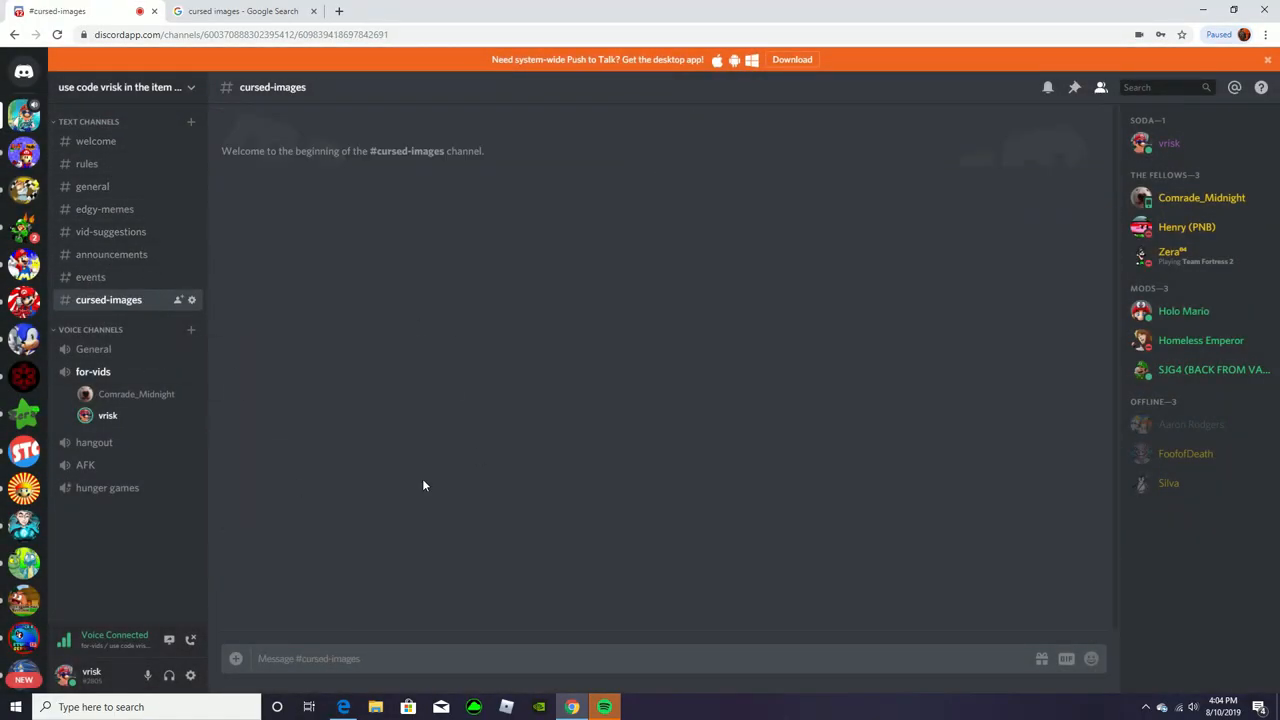
pyautogui.moveTo(348, 156)
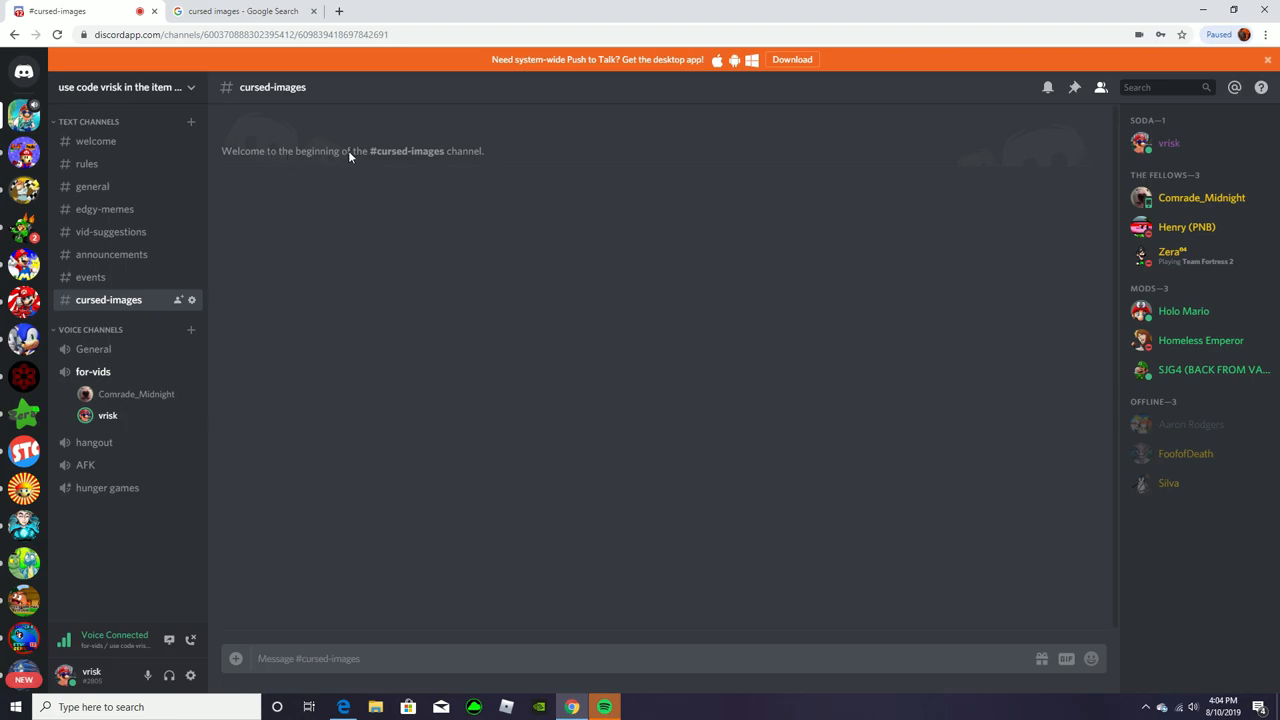
pyautogui.click(240, 12)
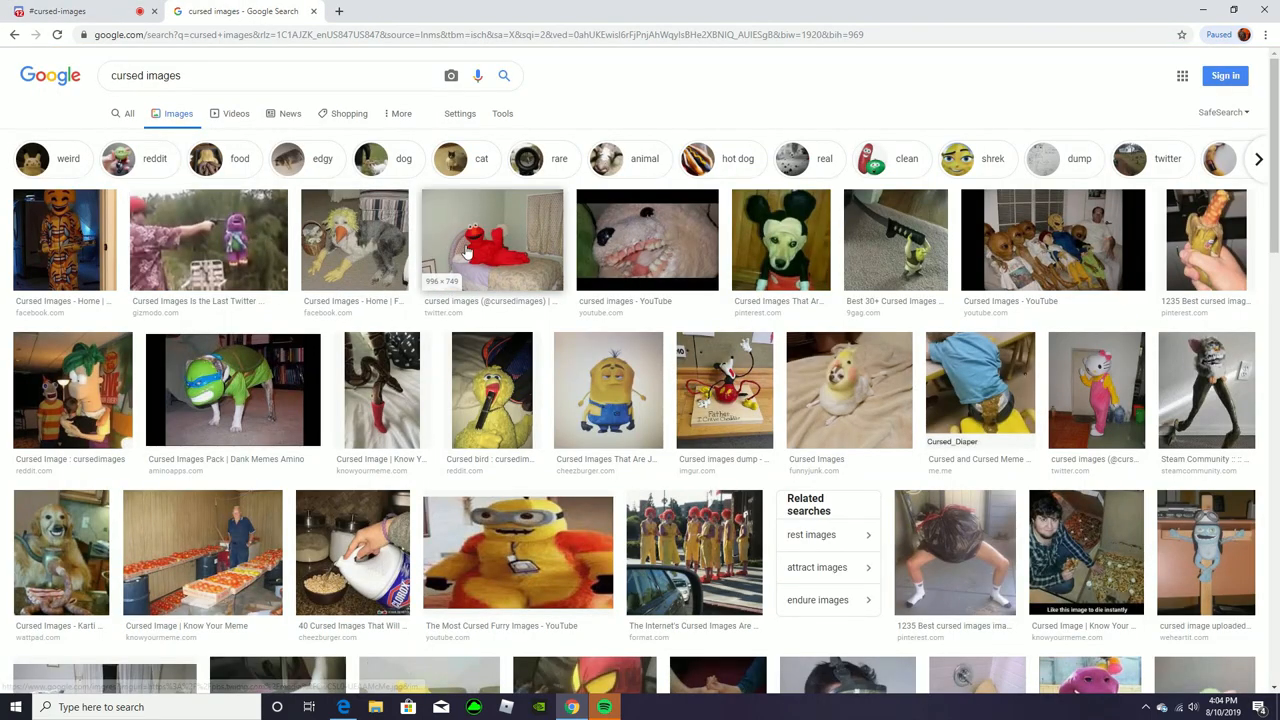
pyautogui.moveTo(64, 240)
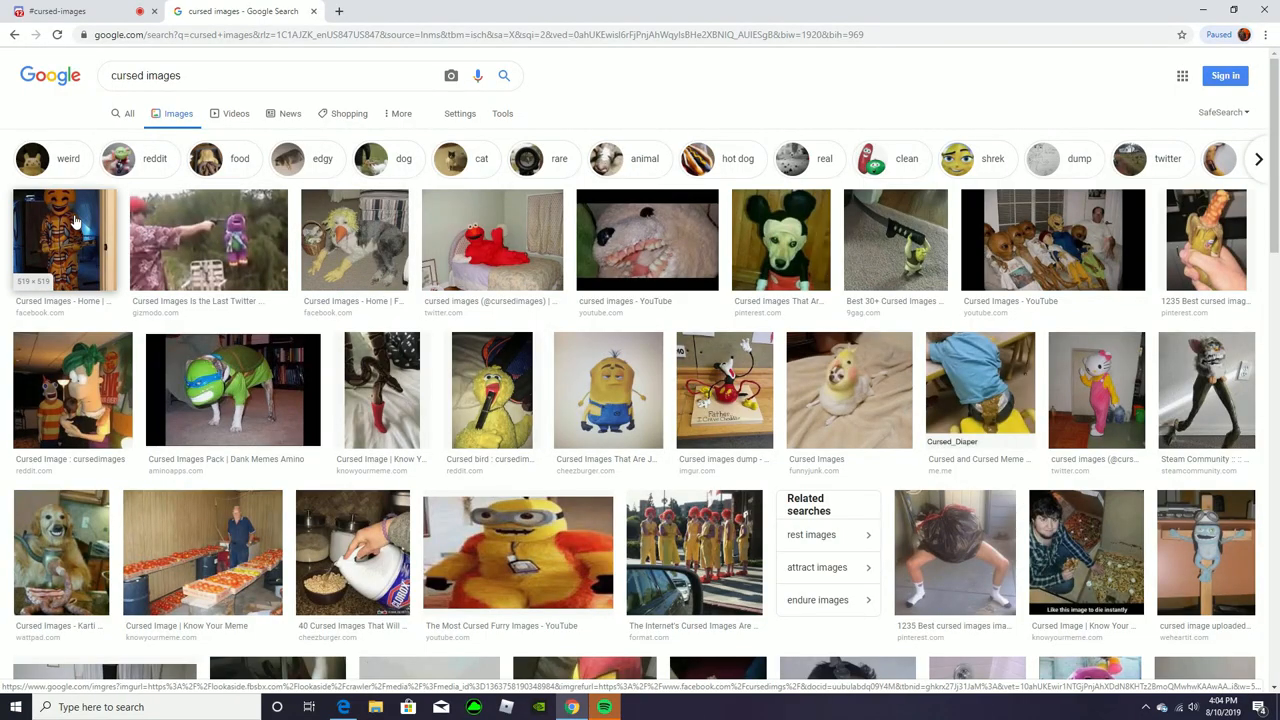
pyautogui.click(56, 12)
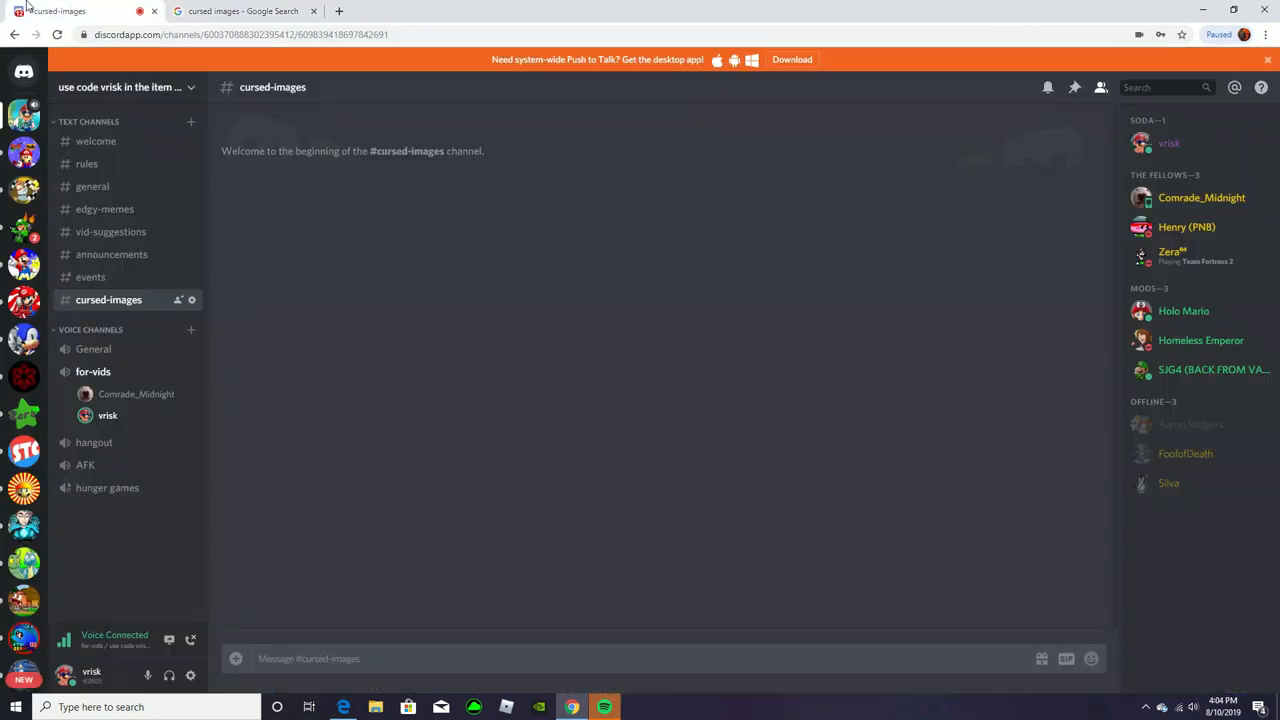
# Post cursed images in #cursed-images while members add theirs, then head back to the search tab
pyautogui.click(336, 658)
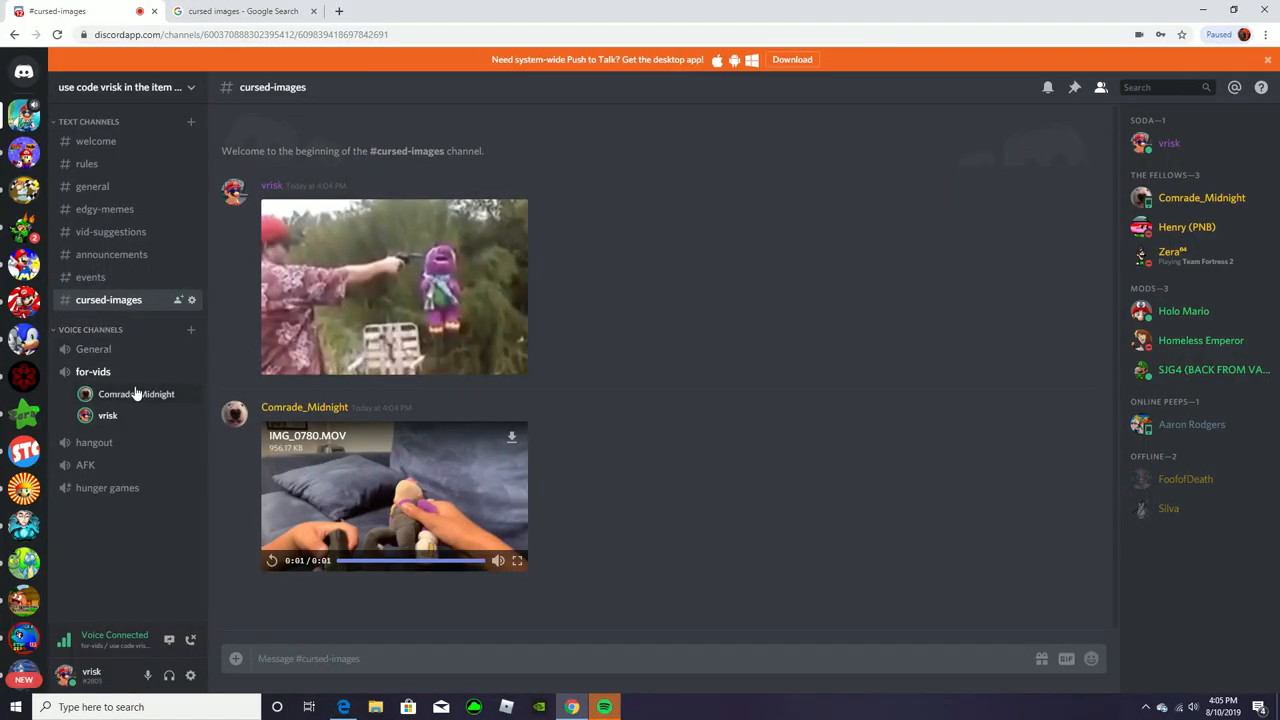
pyautogui.moveTo(92, 370)
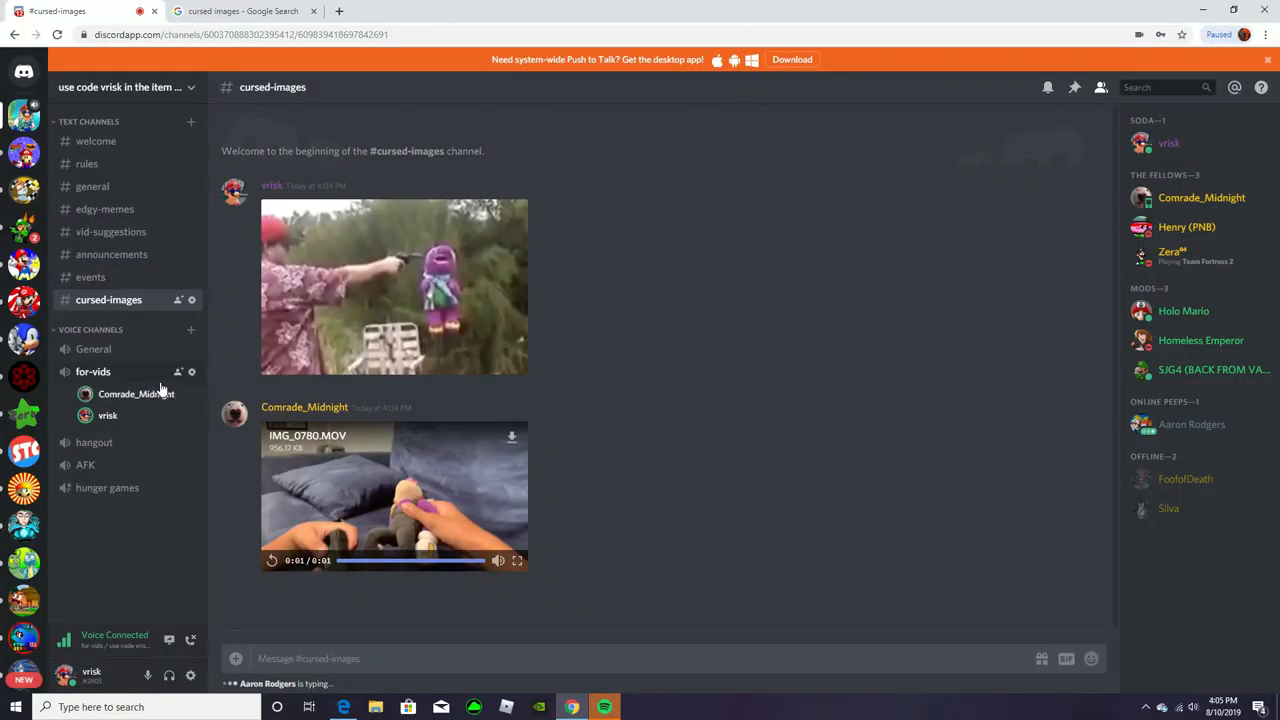
pyautogui.click(240, 12)
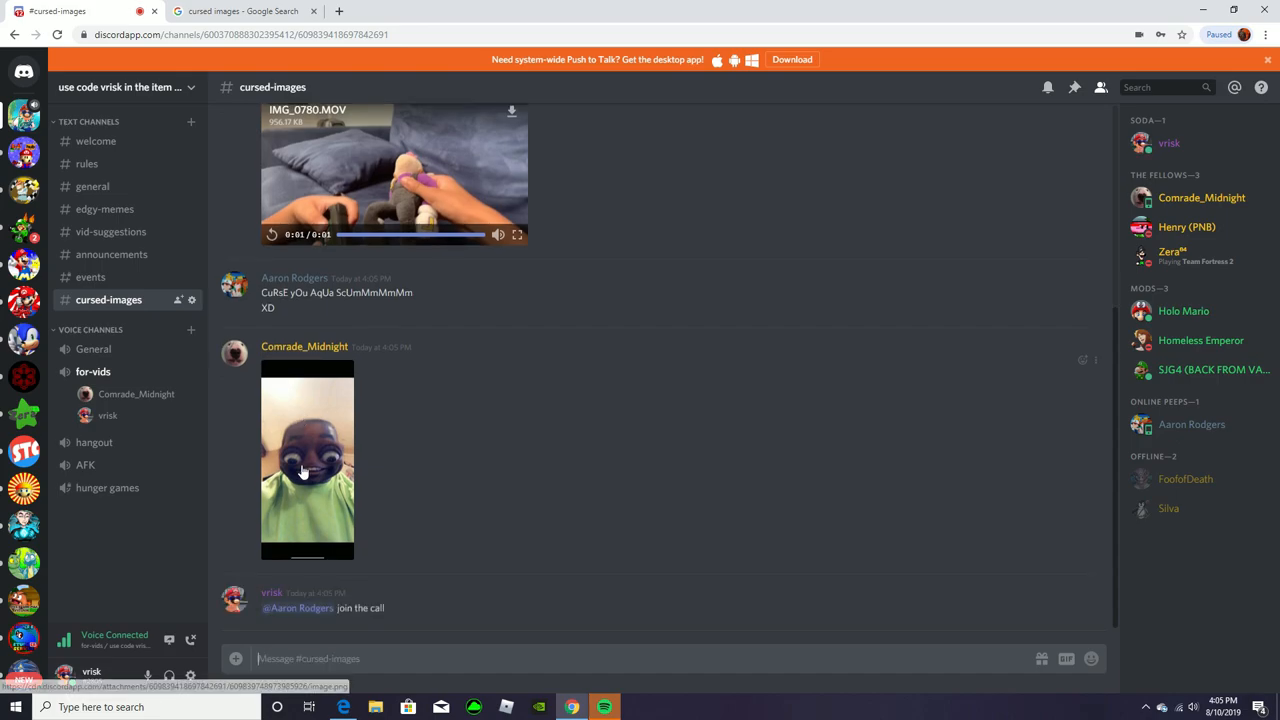
pyautogui.moveTo(438, 608)
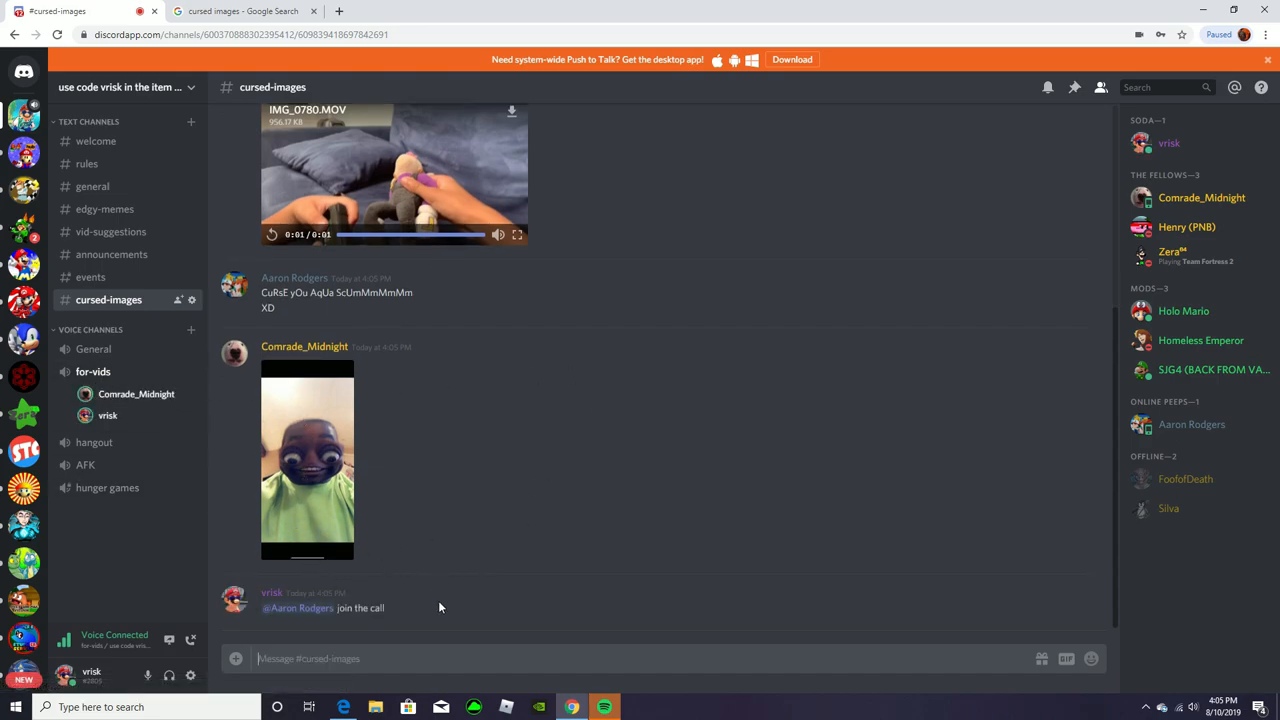
pyautogui.moveTo(1192, 424)
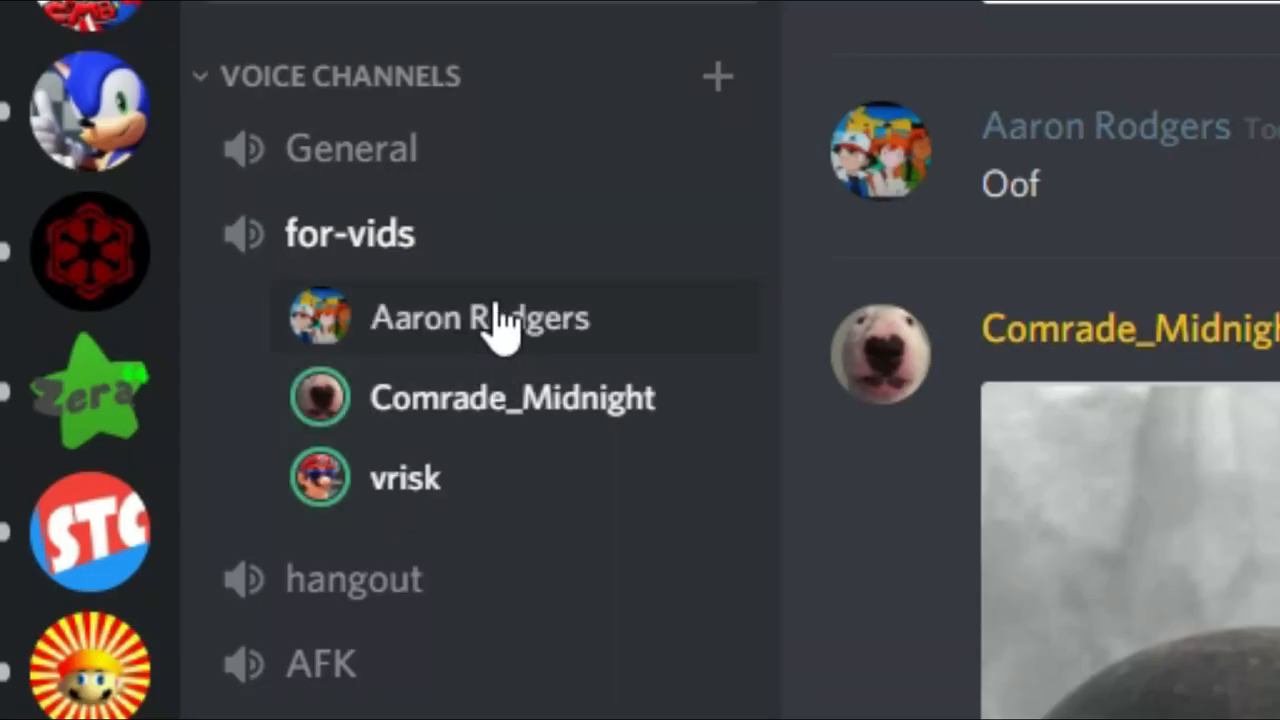
pyautogui.moveTo(460, 370)
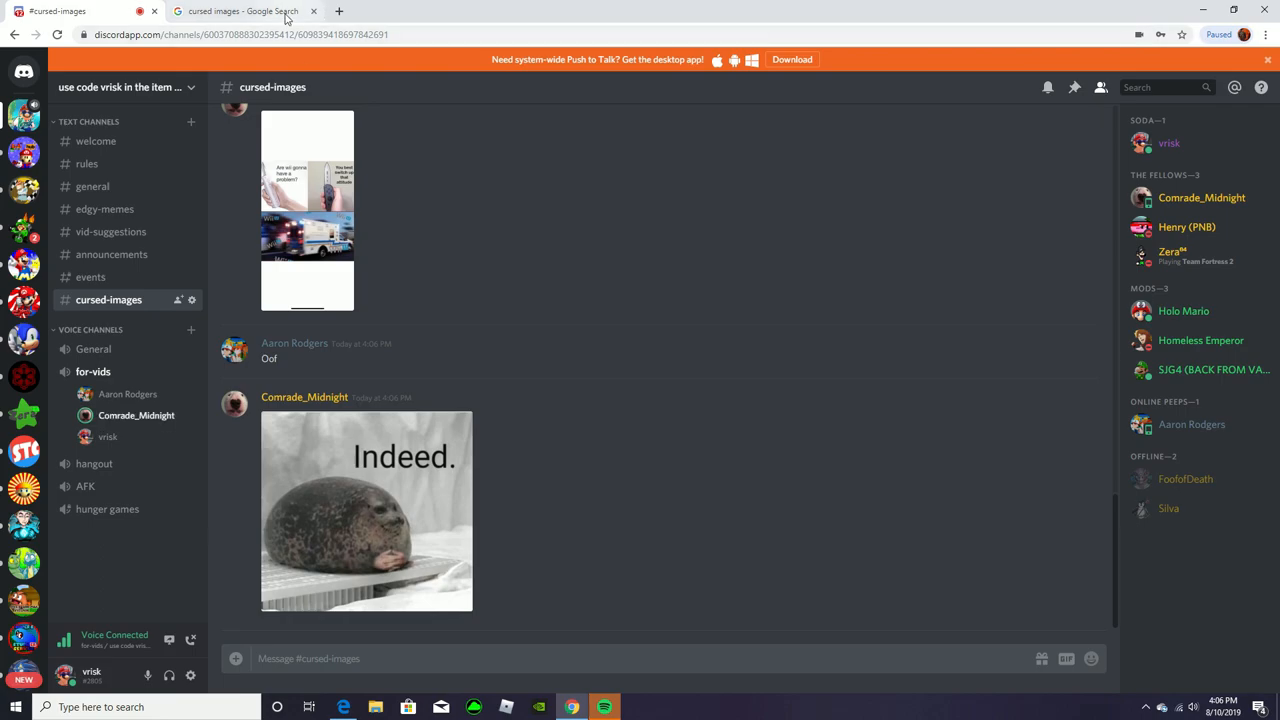
# Copy the link address of the Spider-Man result from Google Images
pyautogui.click(240, 12)
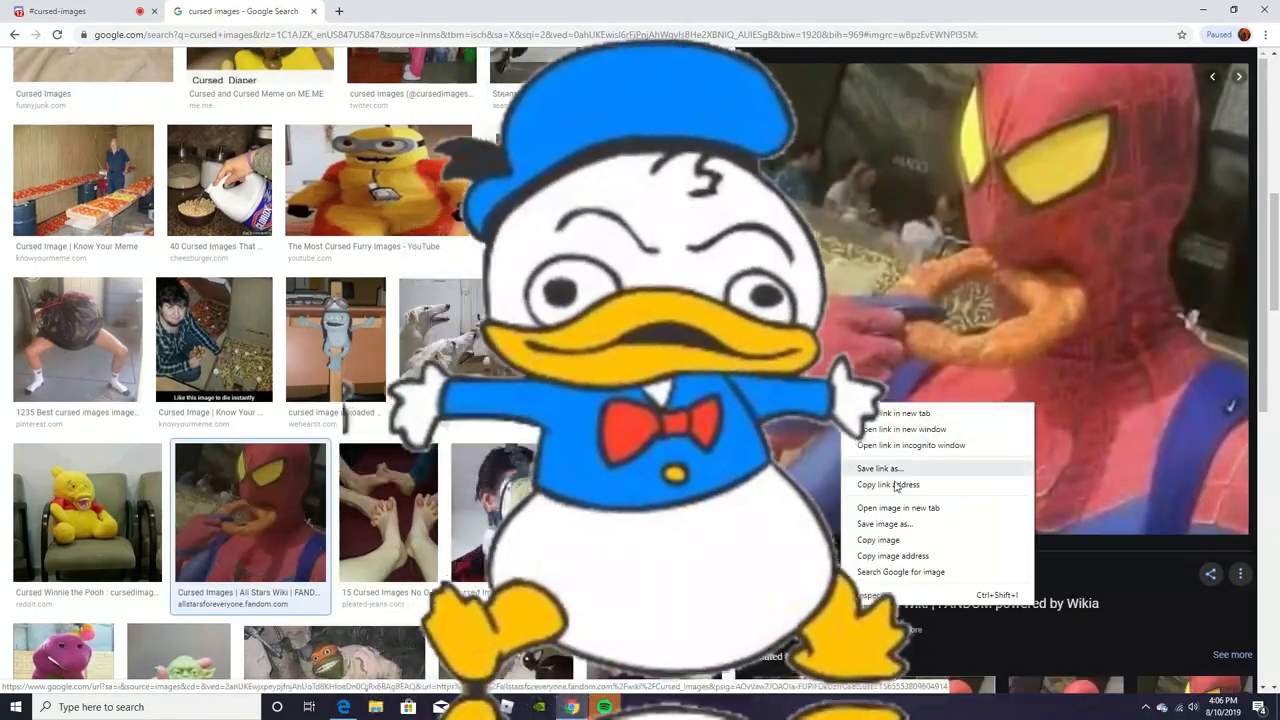
pyautogui.click(80, 12)
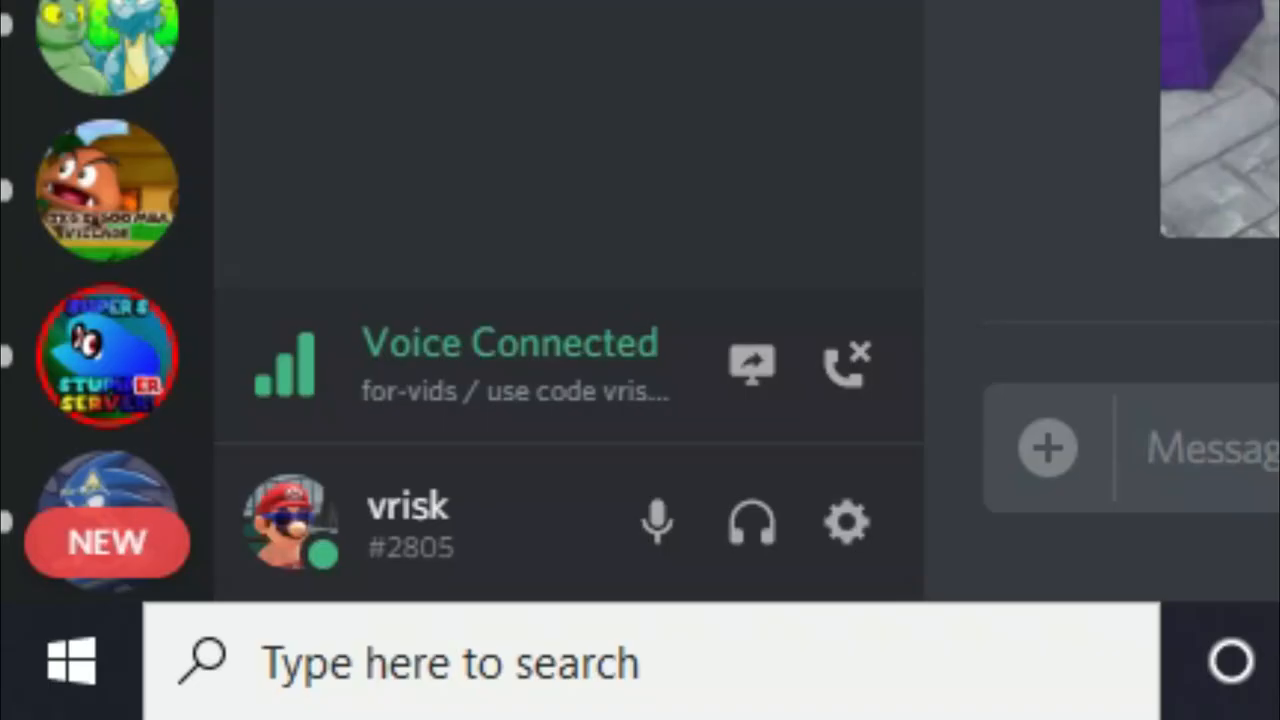
pyautogui.moveTo(590, 390)
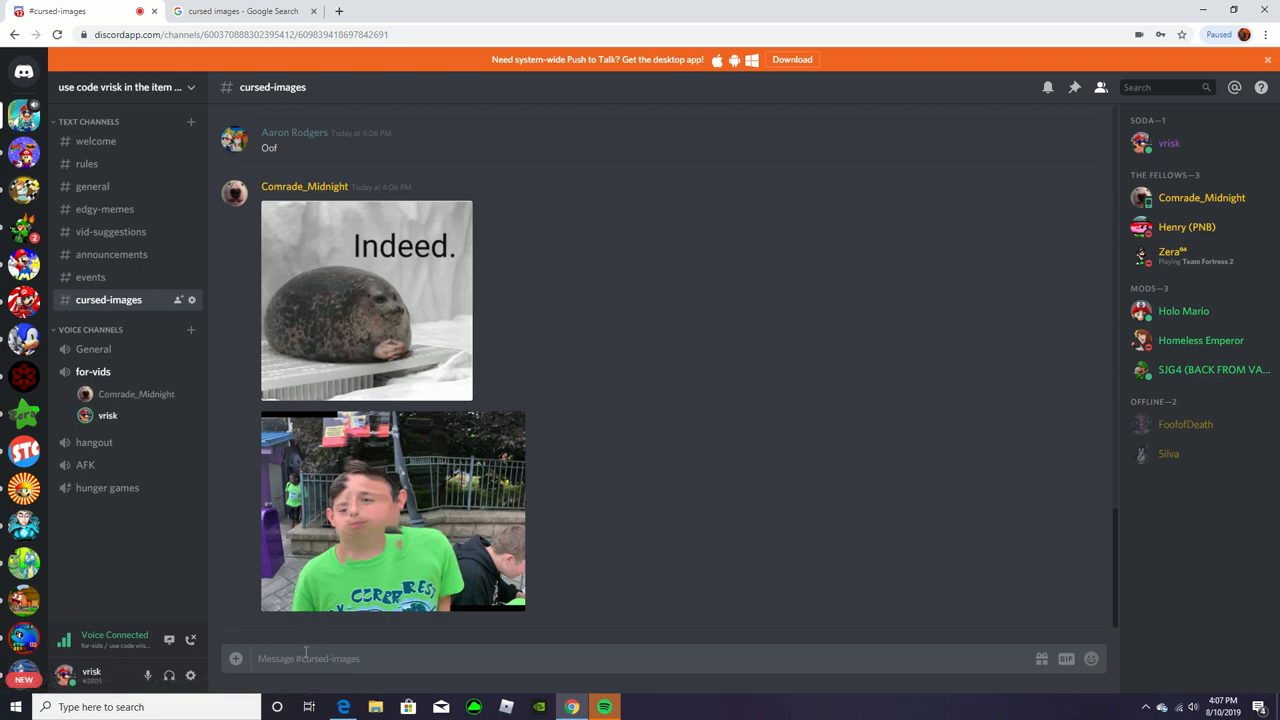
# View the posted mouse-mascot-in-jeans photo enlarged in #cursed-images
pyautogui.scroll(-3)
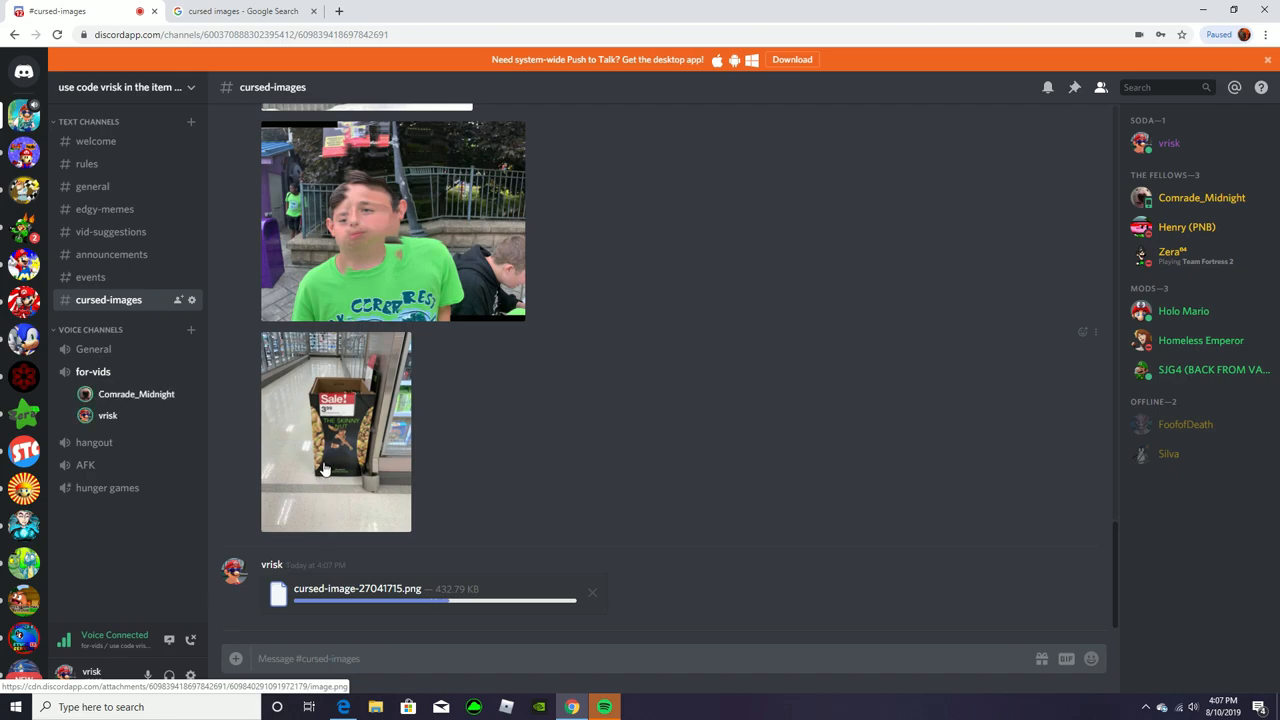
pyautogui.click(336, 432)
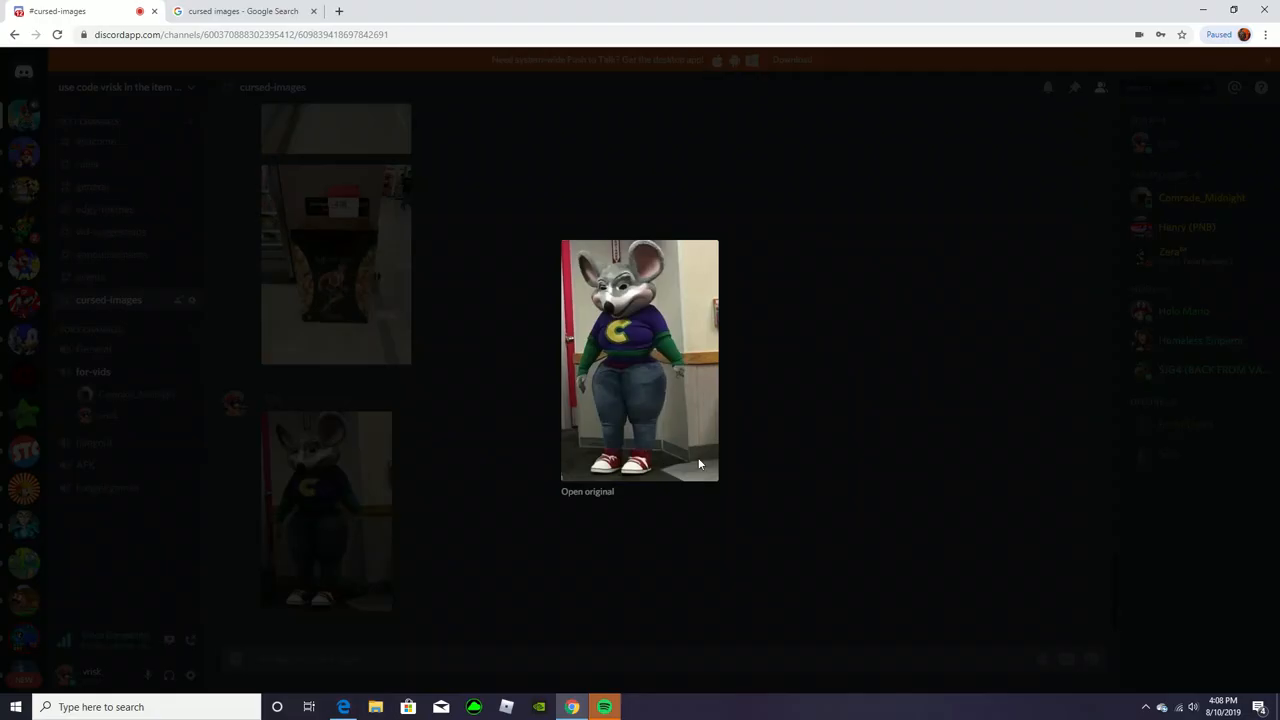
pyautogui.click(240, 12)
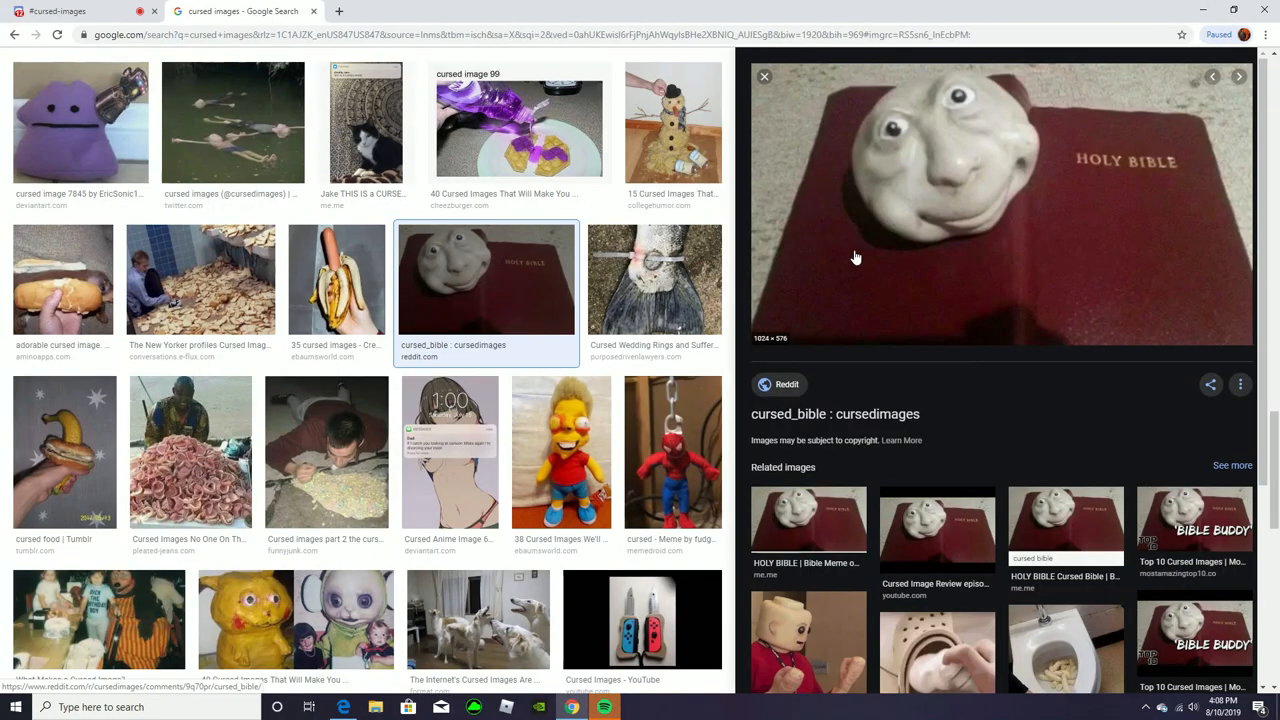
pyautogui.click(60, 12)
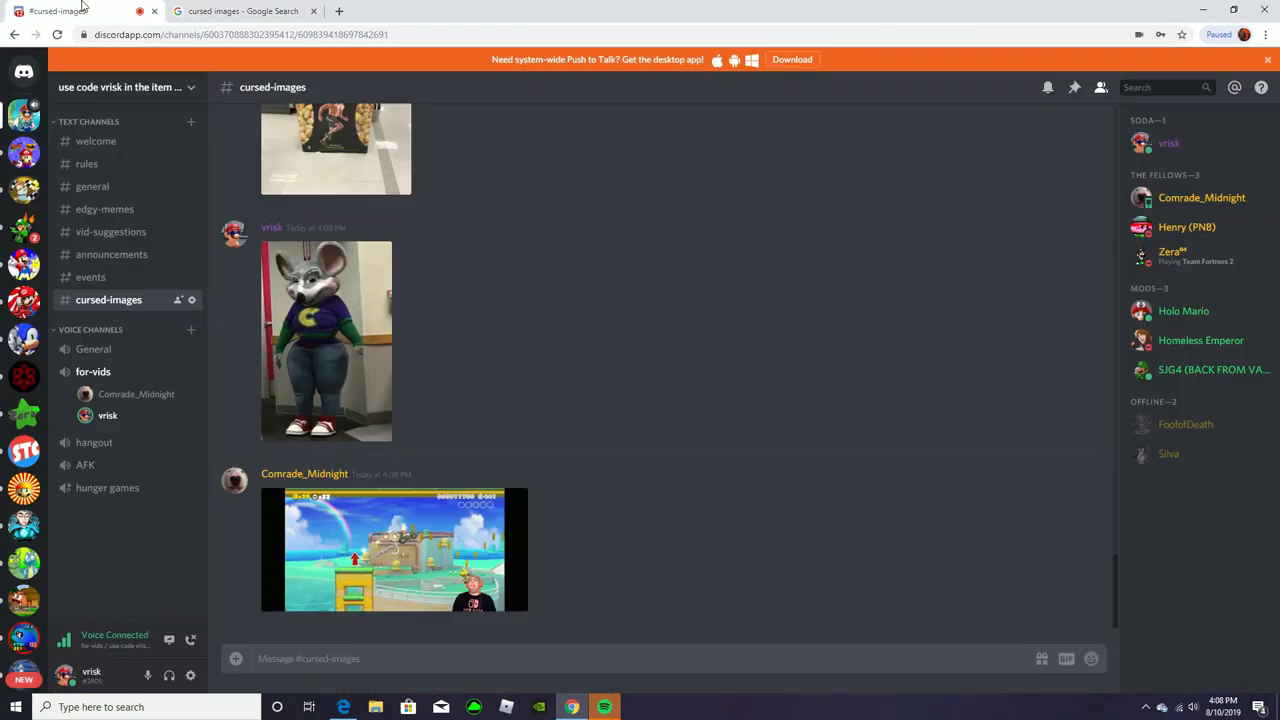
# Paste and send the clay-face-on-Holy-Bible image into #cursed-images
pyautogui.click(640, 658)
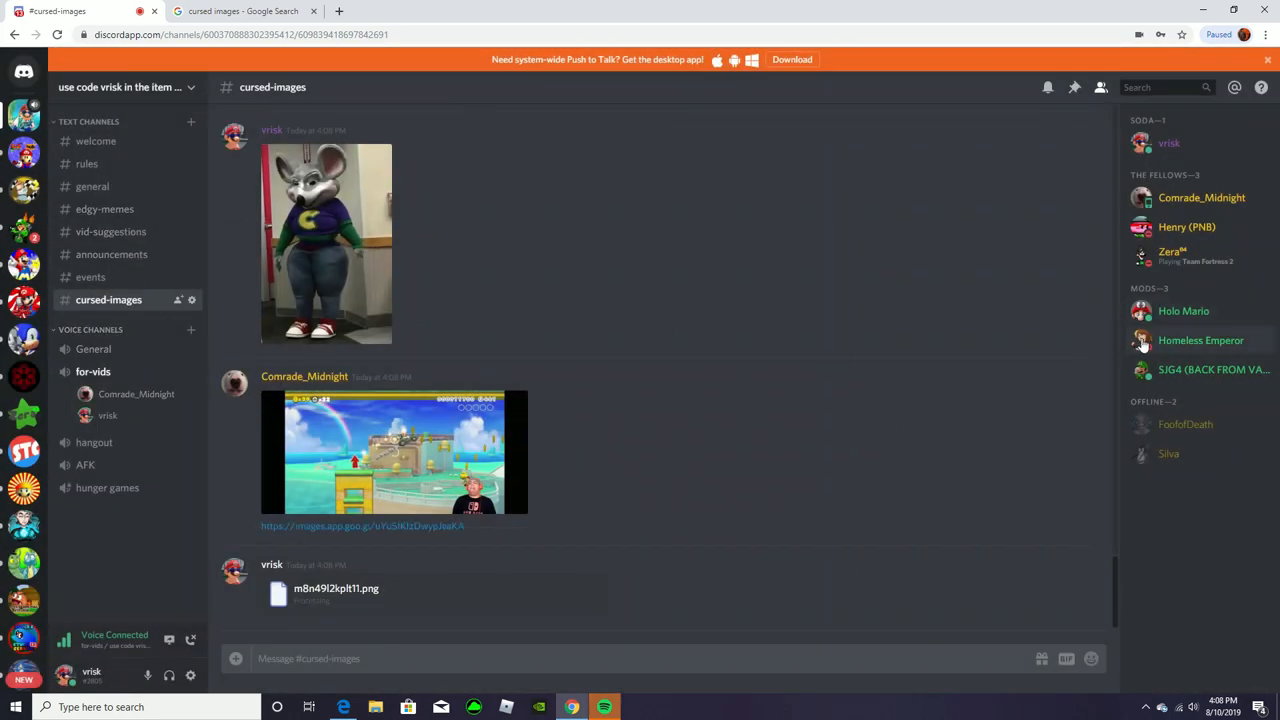
pyautogui.scroll(-3)
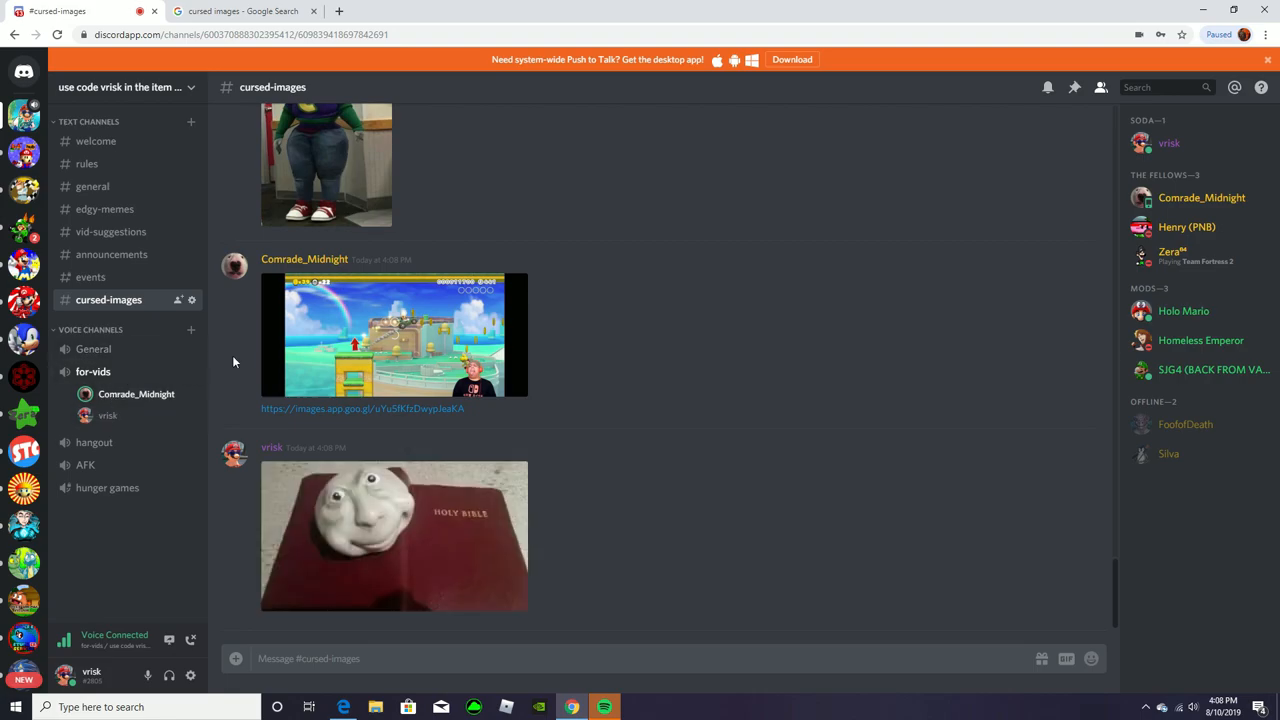
pyautogui.moveTo(336, 408)
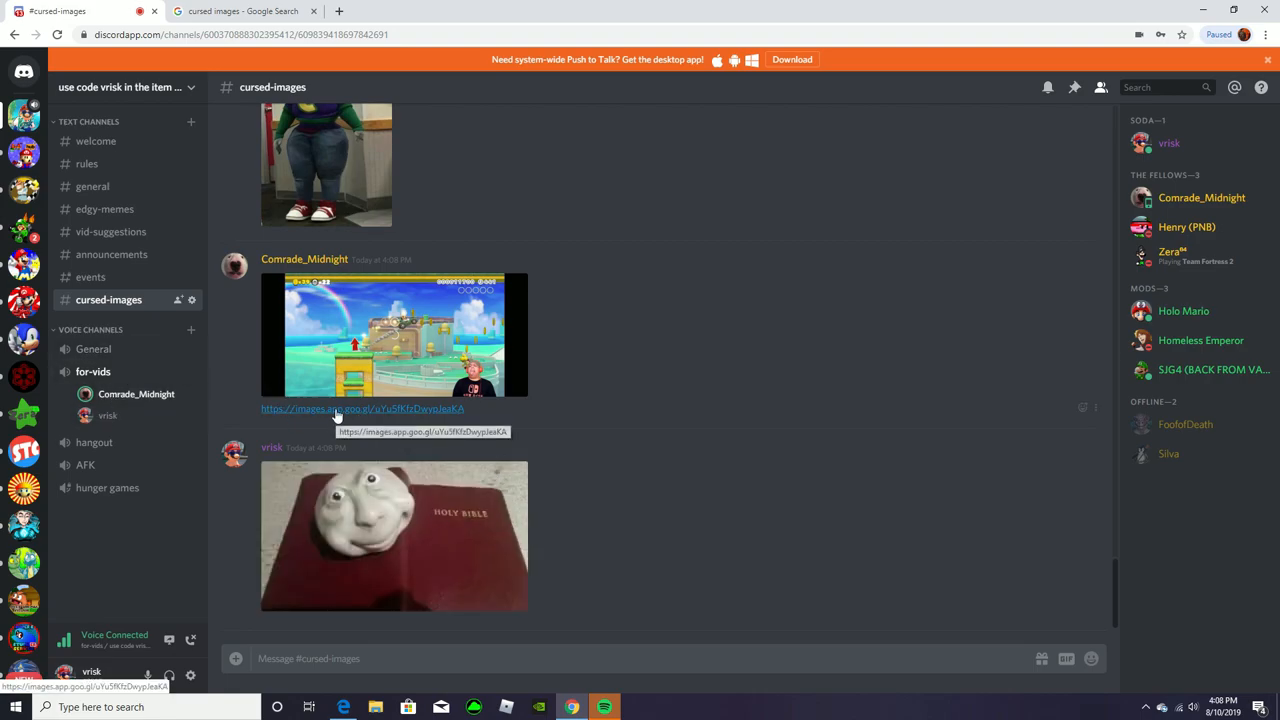
# Copy the emoji-costume image from the friend's link and upload it to the channel
pyautogui.click(360, 408)
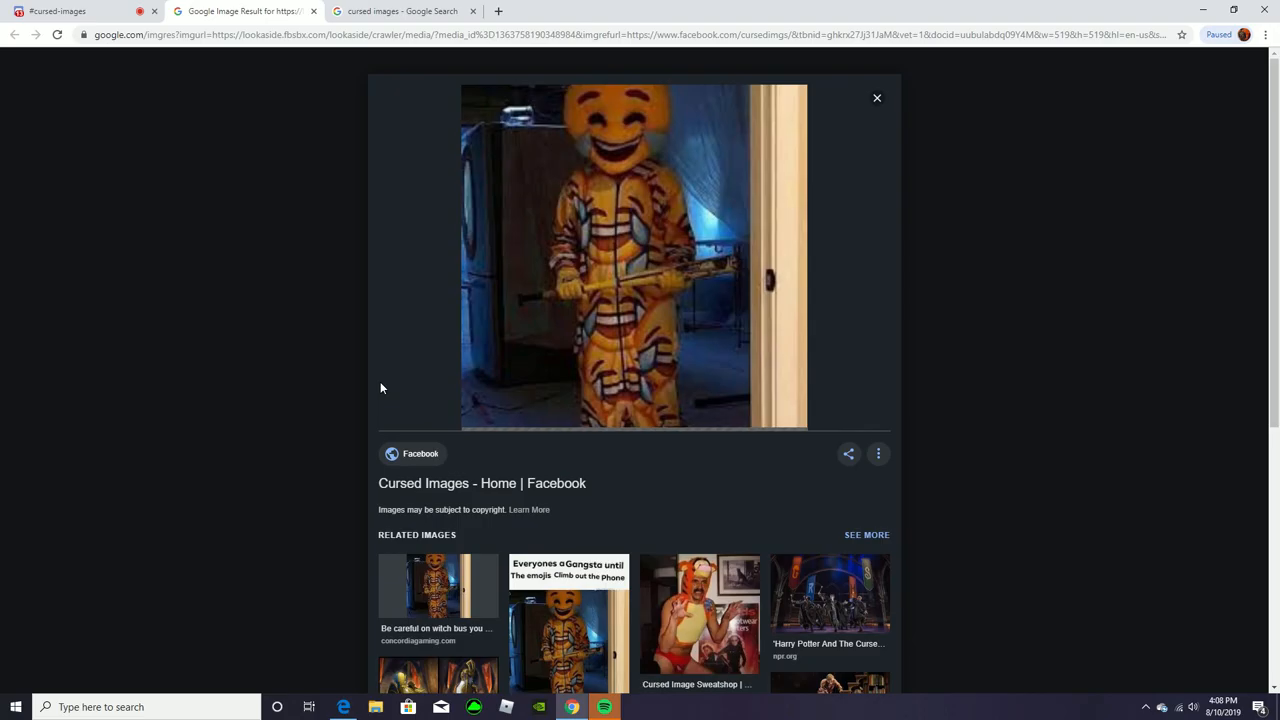
pyautogui.click(636, 256)
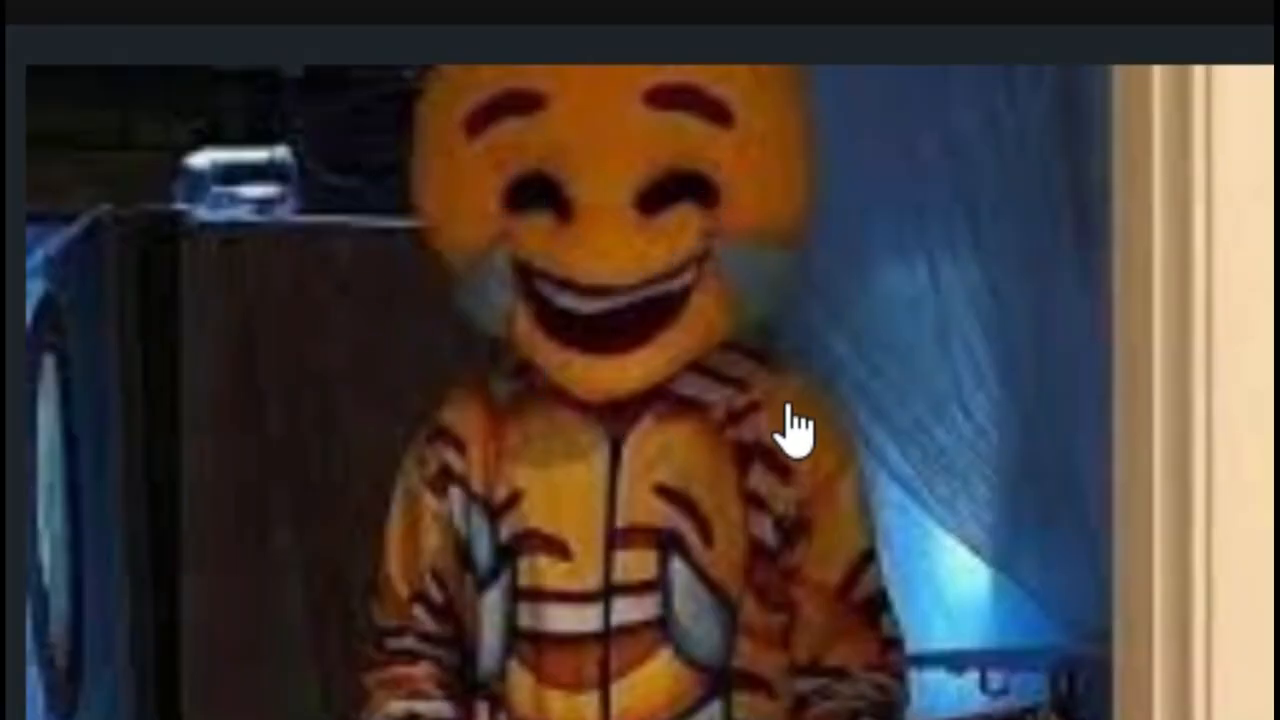
pyautogui.rightClick(1000, 150)
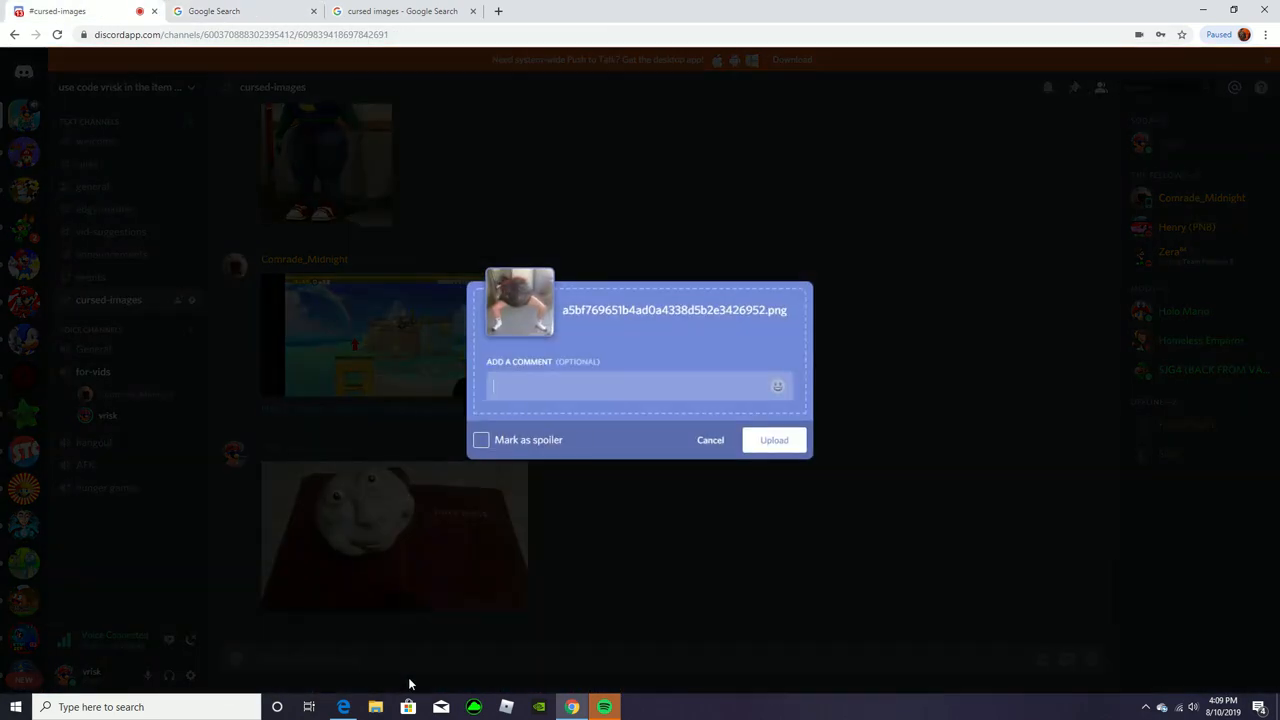
pyautogui.click(774, 440)
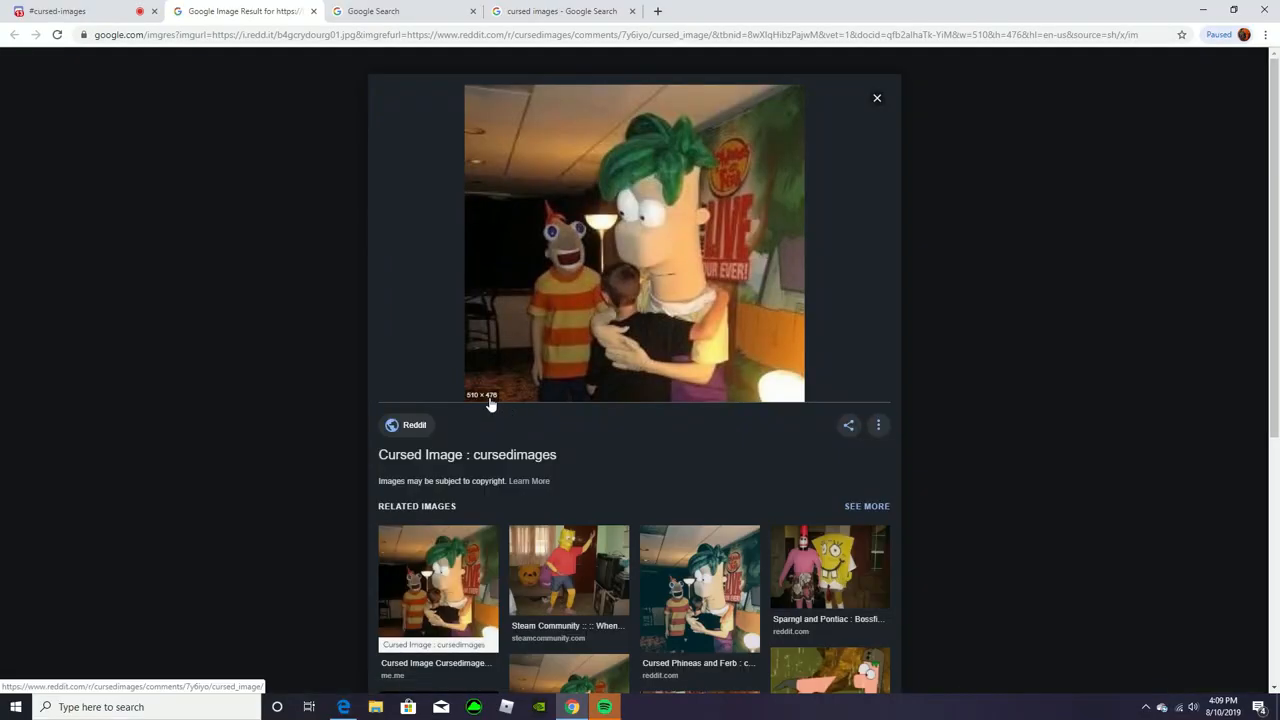
pyautogui.moveTo(638, 250)
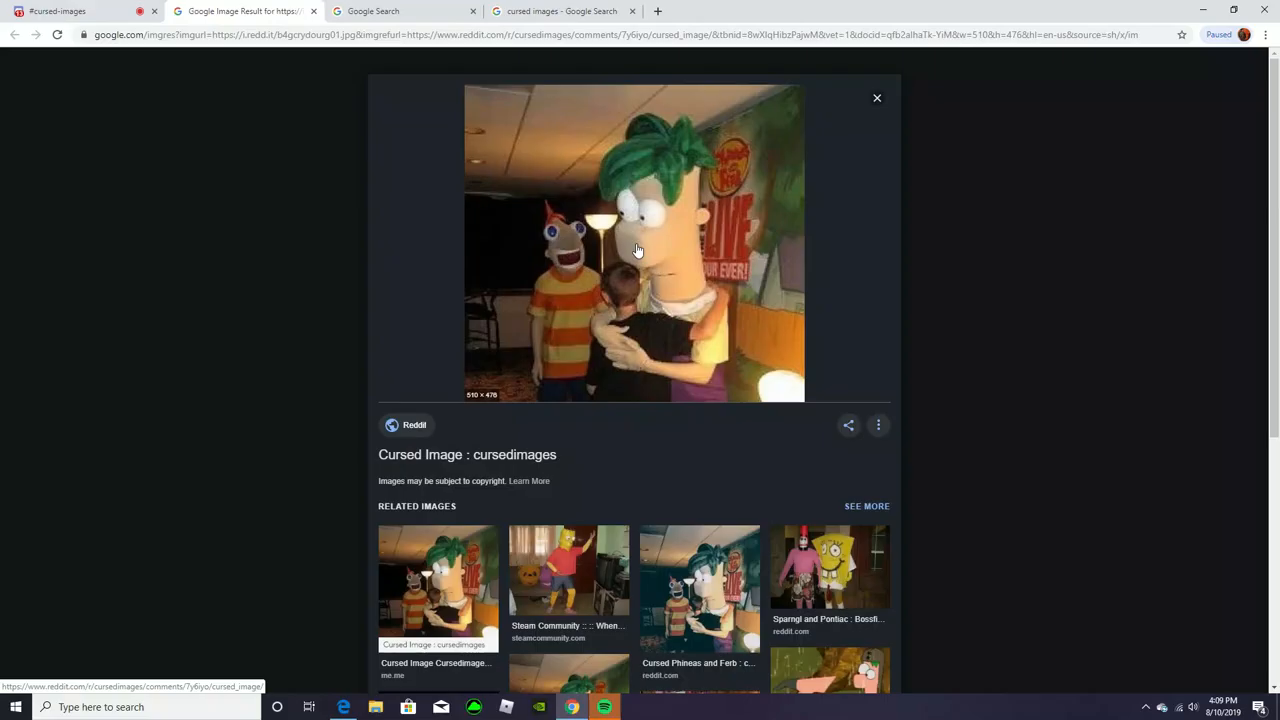
pyautogui.moveTo(610, 252)
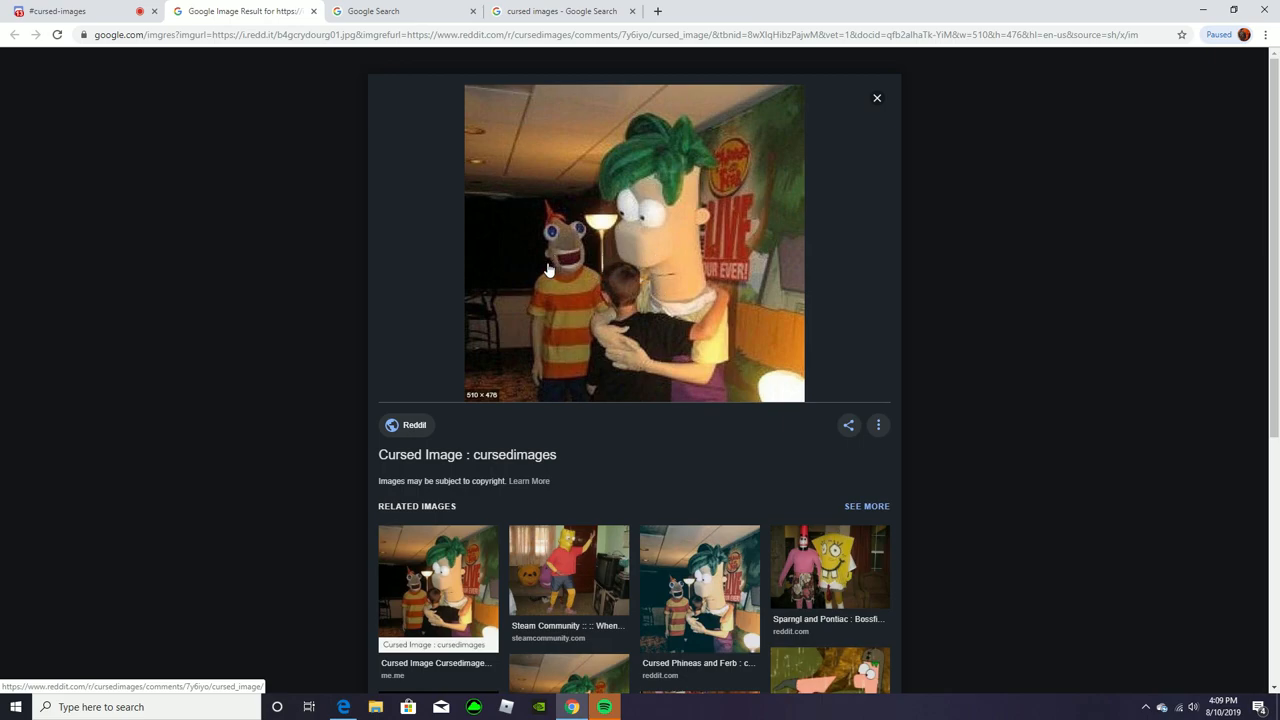
# Stage the copied SpongeBob costume photo in Discord's upload dialog
pyautogui.click(70, 12)
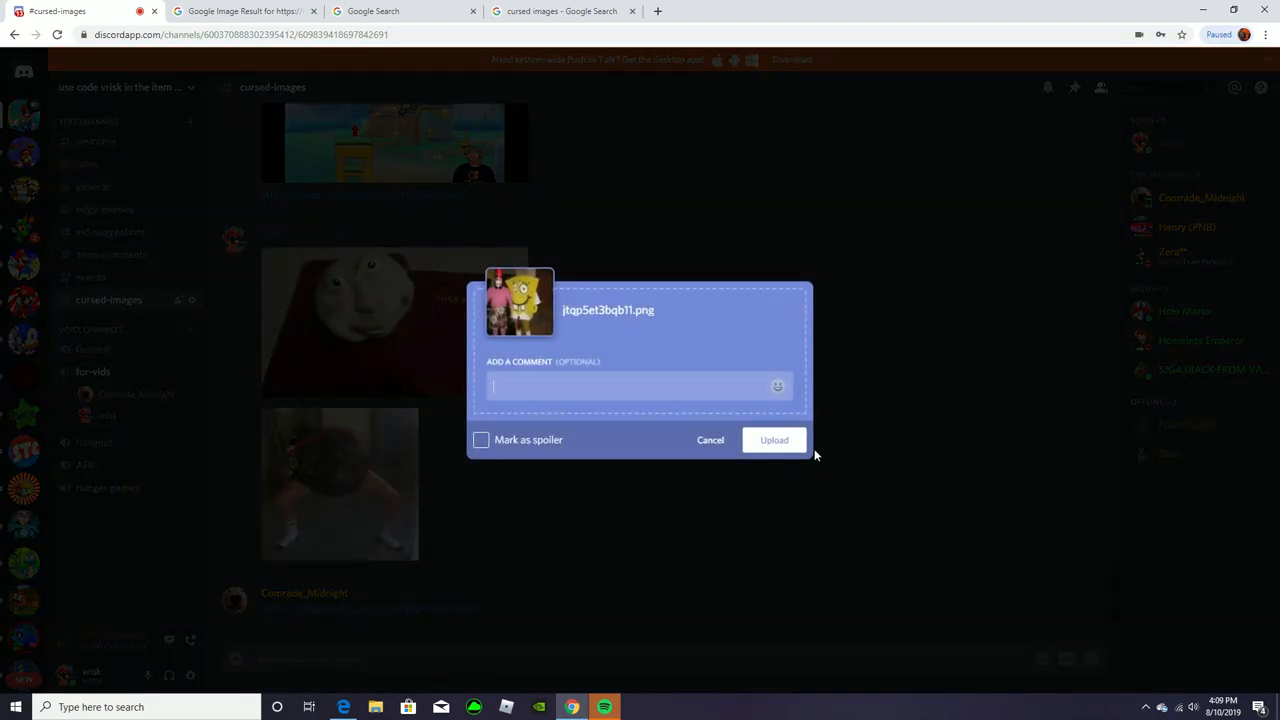
# Upload the SpongeBob and Patrick costume photo to #cursed-images
pyautogui.click(774, 440)
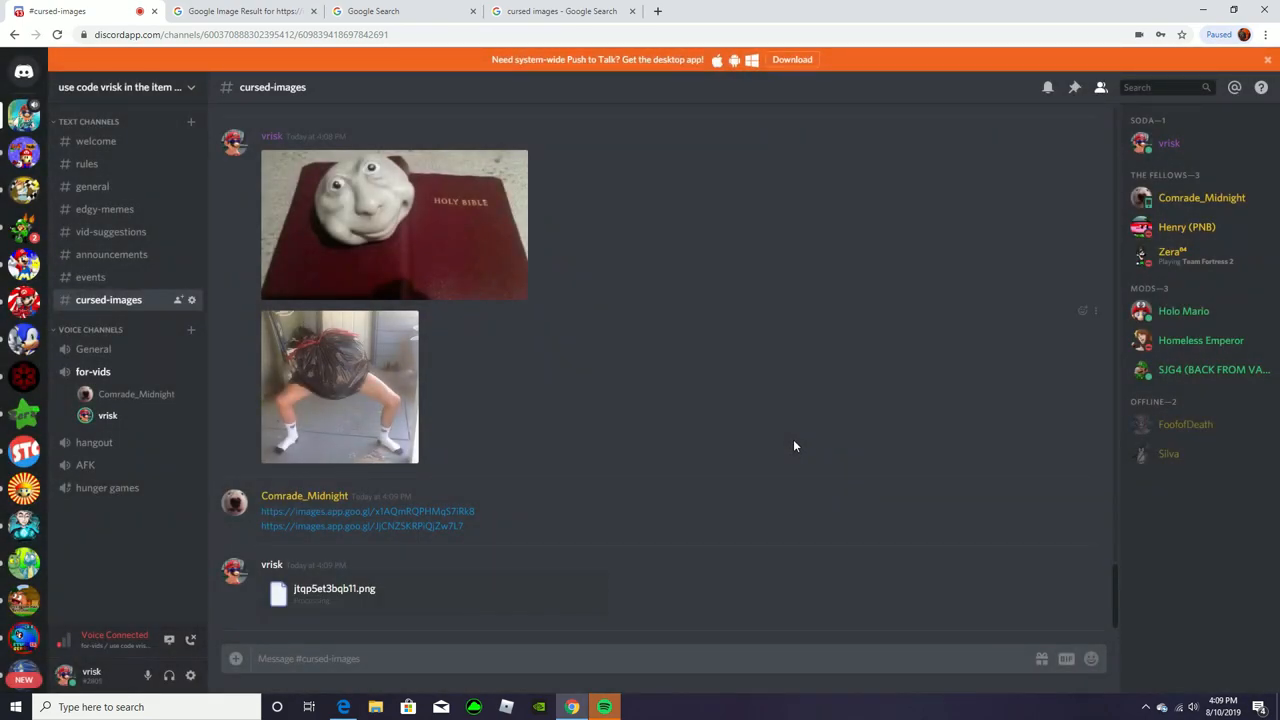
pyautogui.scroll(-3)
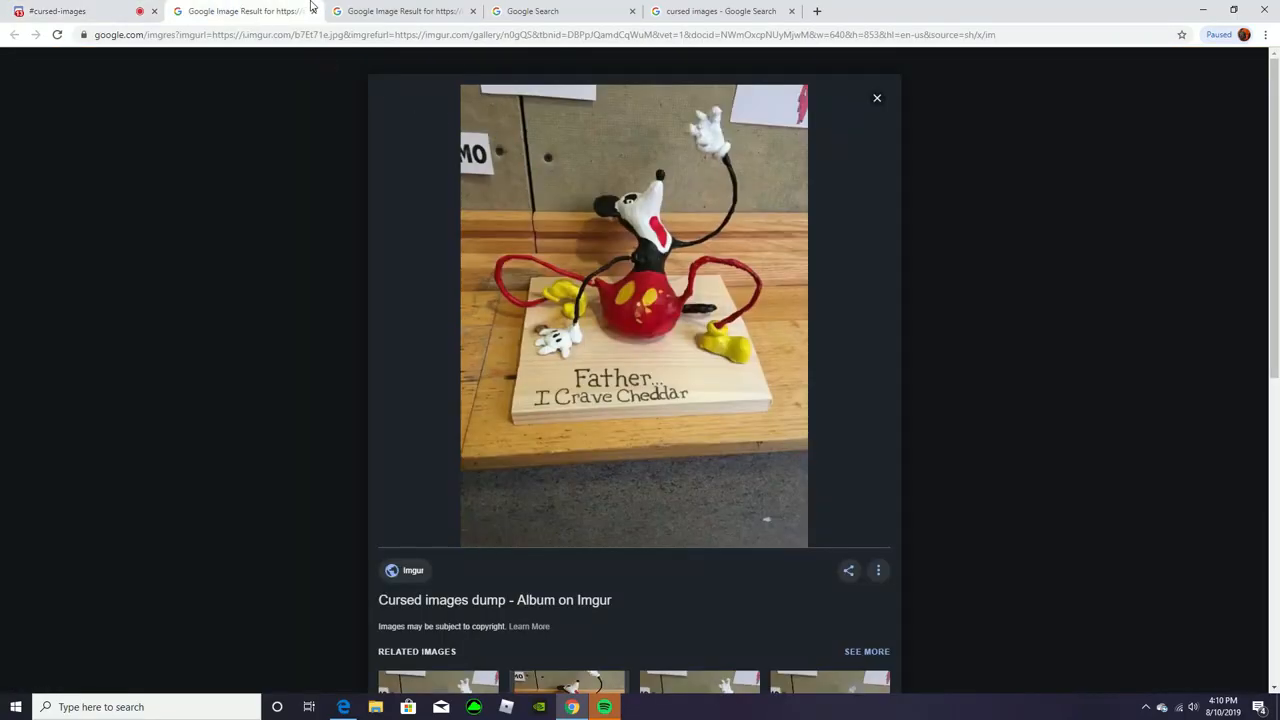
pyautogui.click(56, 12)
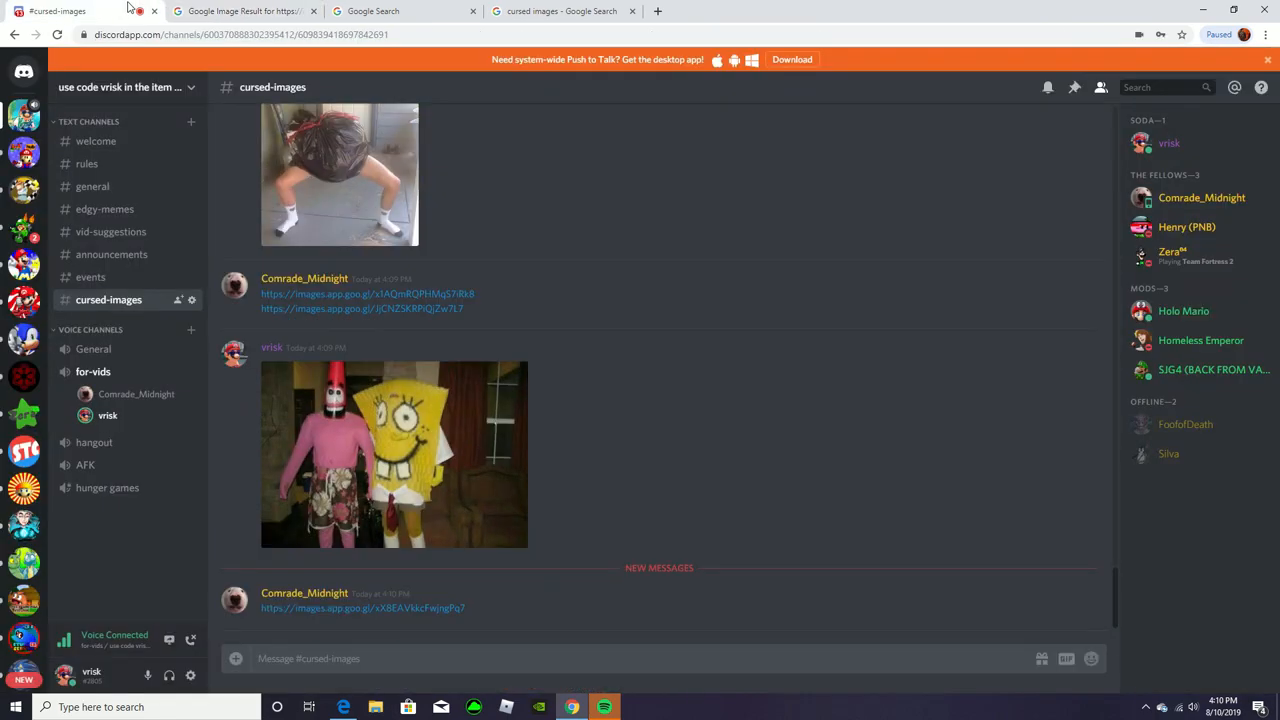